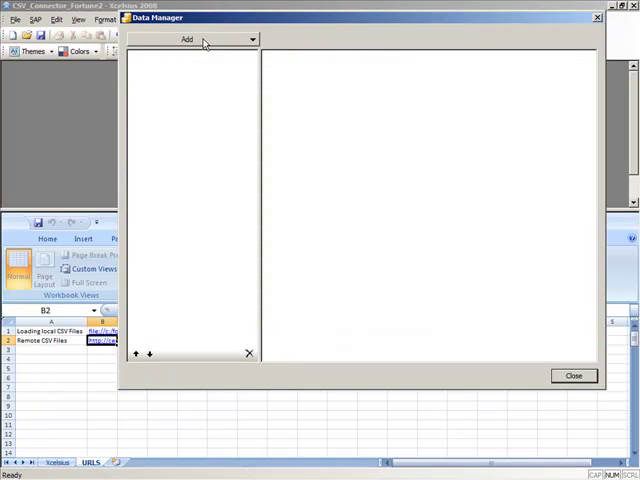
Add a new Centigon CSV Connector connection in the Data Manager
{"action": "left_click", "coordinate": [196, 40]}
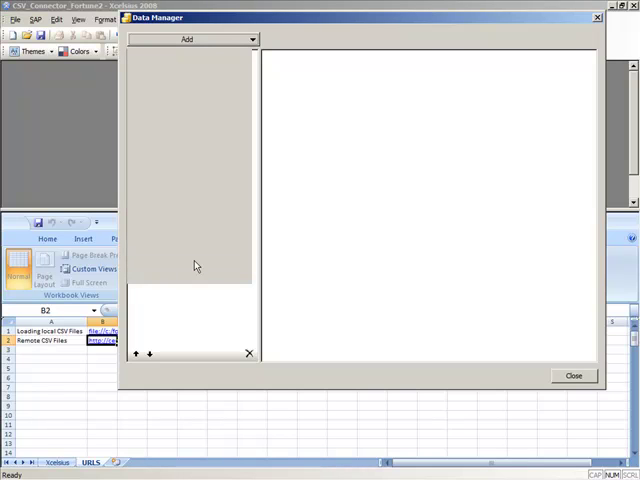
{"action": "left_click", "coordinate": [186, 40]}
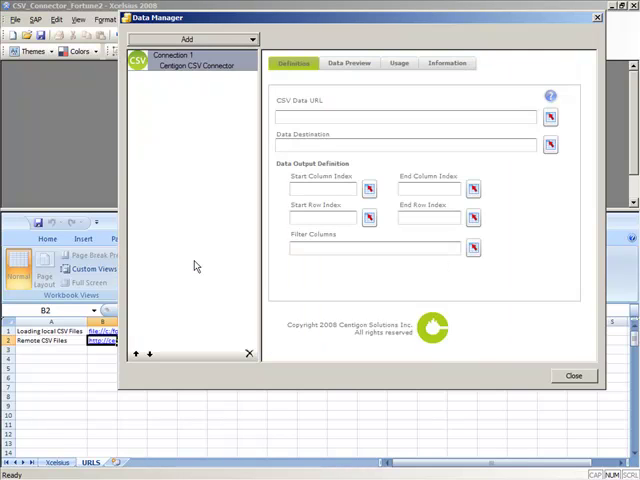
{"action": "mouse_move", "coordinate": [284, 168]}
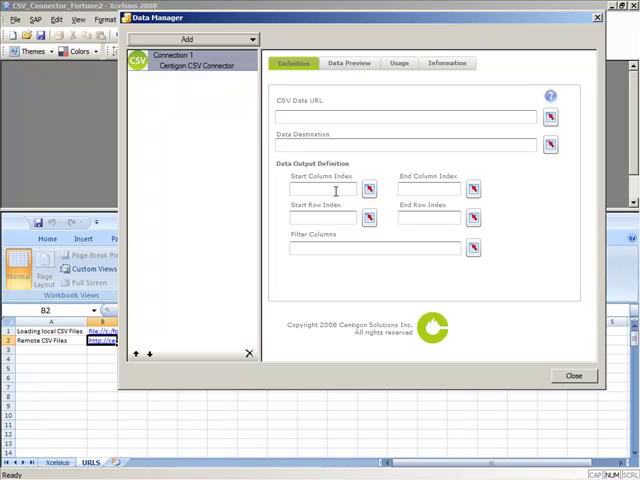
{"action": "mouse_move", "coordinate": [428, 110]}
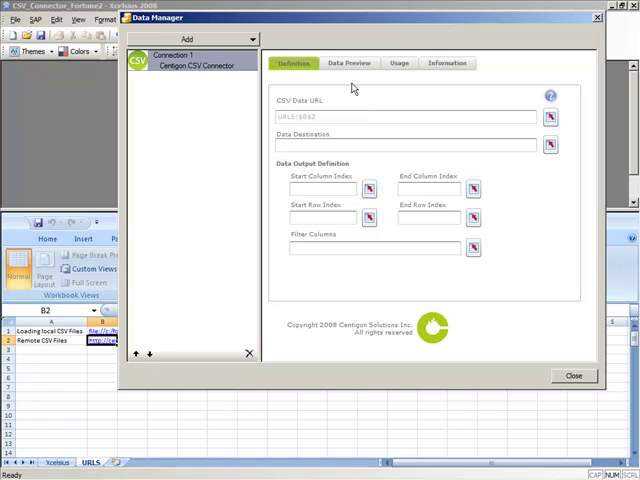
Load the CSV file into the Data Preview to list companies with rank, job growth and employees
{"action": "left_click", "coordinate": [348, 64]}
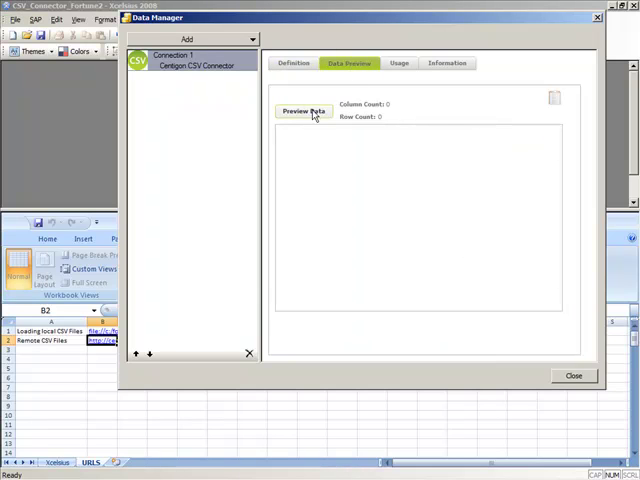
{"action": "left_click", "coordinate": [304, 112]}
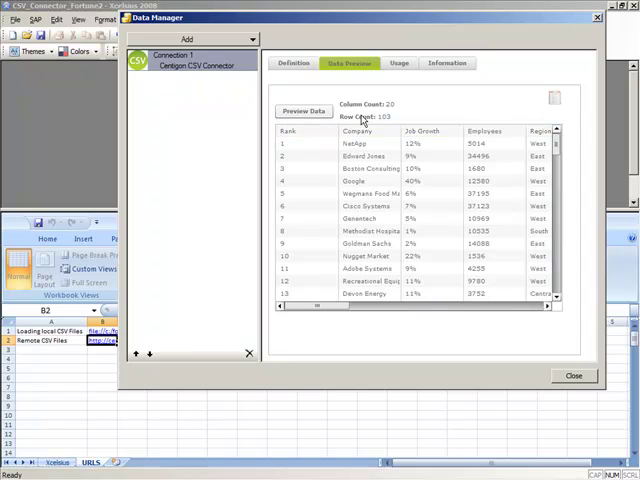
{"action": "mouse_move", "coordinate": [538, 92]}
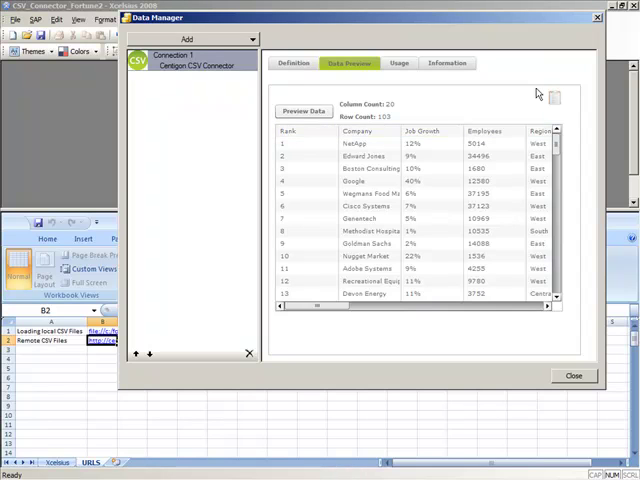
{"action": "mouse_move", "coordinate": [552, 104]}
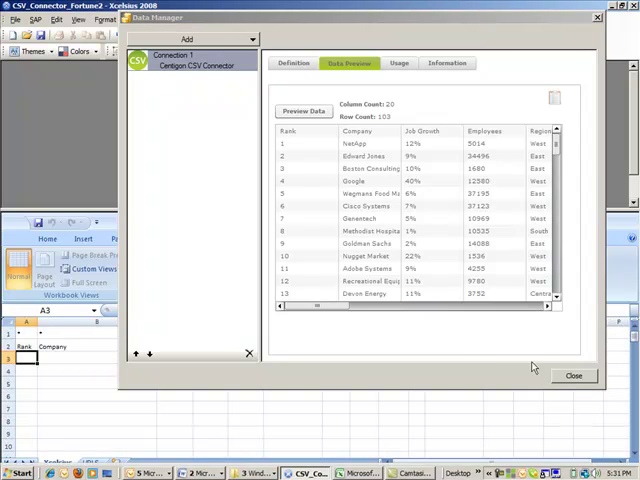
Close Data Manager and paste the company data into the embedded sheet at cell A3
{"action": "left_click", "coordinate": [572, 376]}
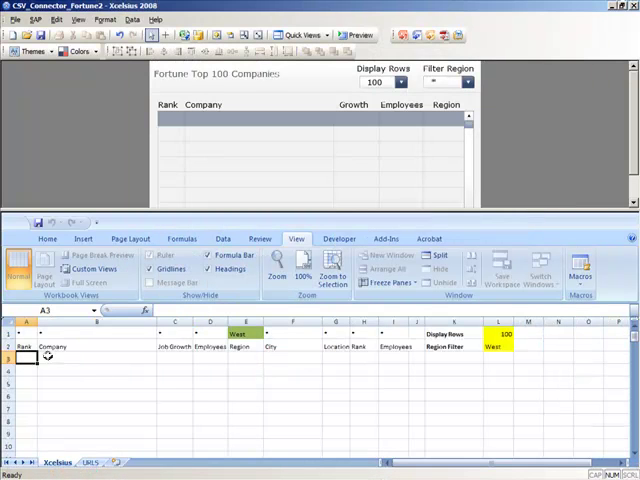
{"action": "right_click", "coordinate": [48, 356]}
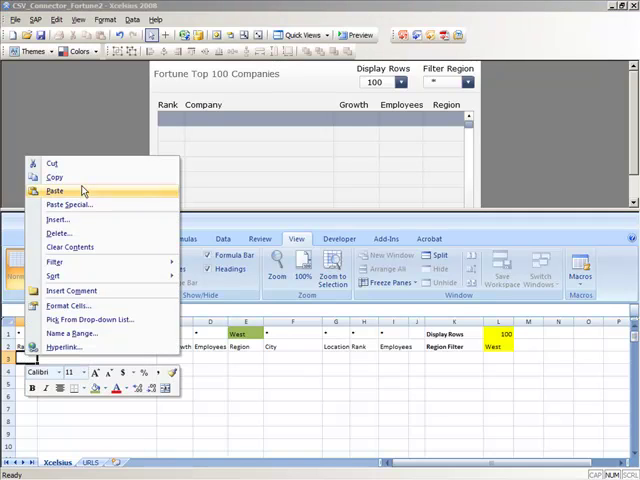
{"action": "left_click", "coordinate": [54, 190]}
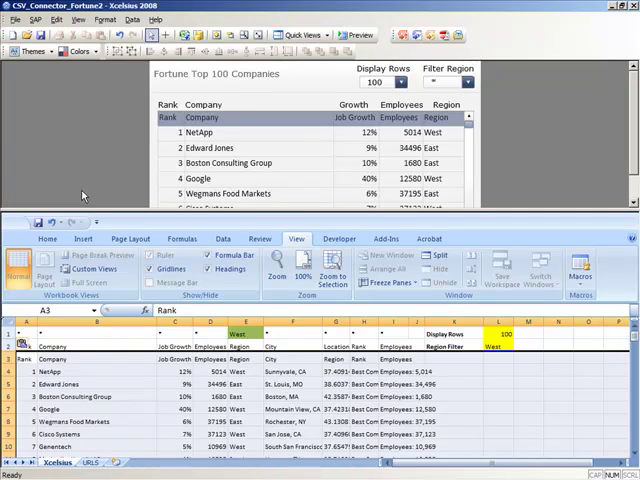
{"action": "mouse_move", "coordinate": [156, 80]}
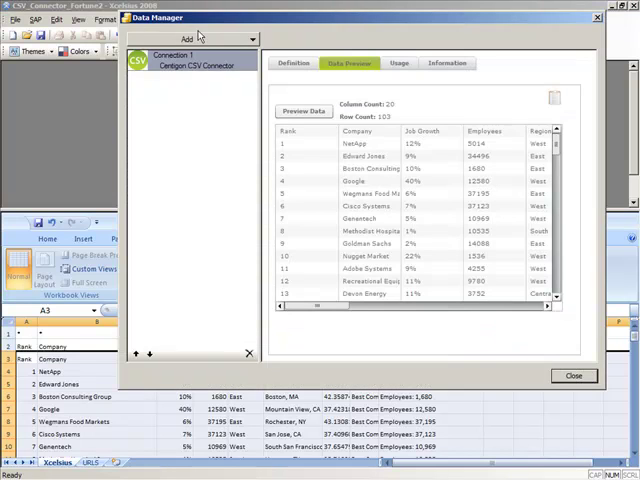
Bind the CSV connection's Data Destination to the pasted sheet range starting at A3
{"action": "left_click", "coordinate": [292, 64]}
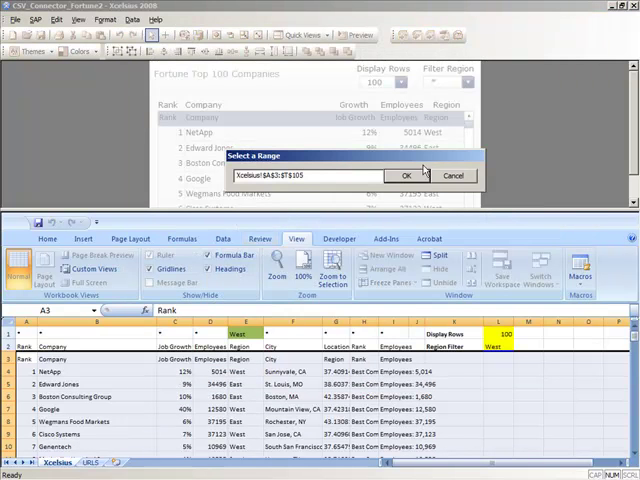
{"action": "left_click", "coordinate": [408, 176]}
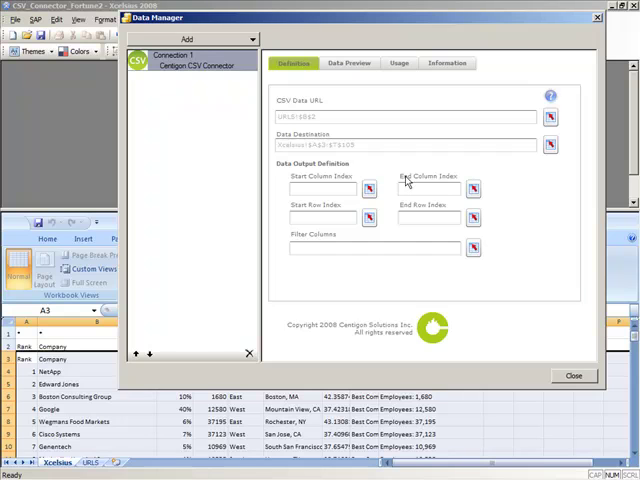
{"action": "mouse_move", "coordinate": [314, 168]}
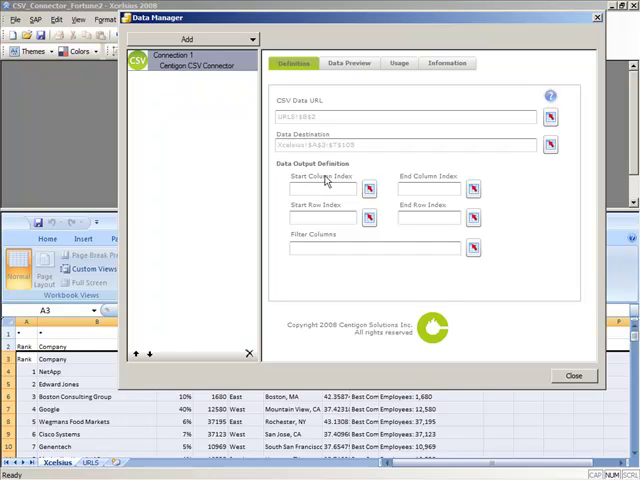
{"action": "mouse_move", "coordinate": [452, 176]}
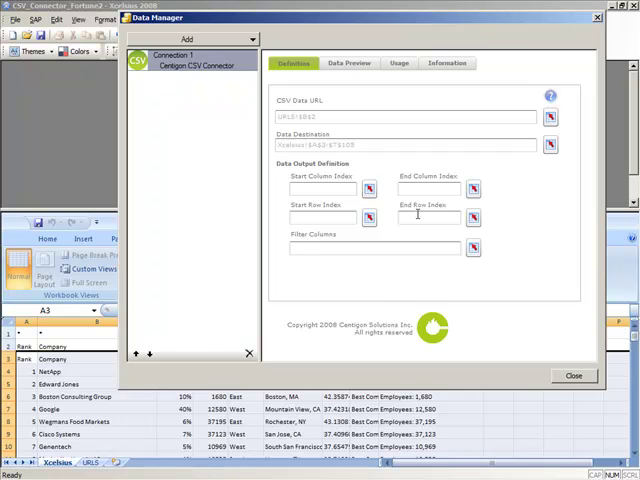
{"action": "mouse_move", "coordinate": [374, 276]}
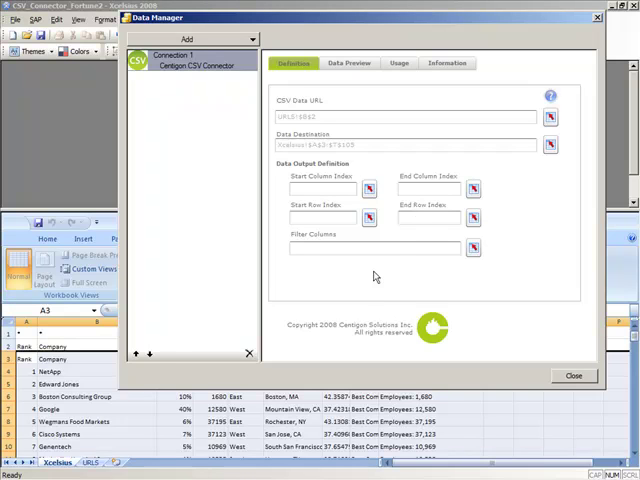
{"action": "mouse_move", "coordinate": [380, 292]}
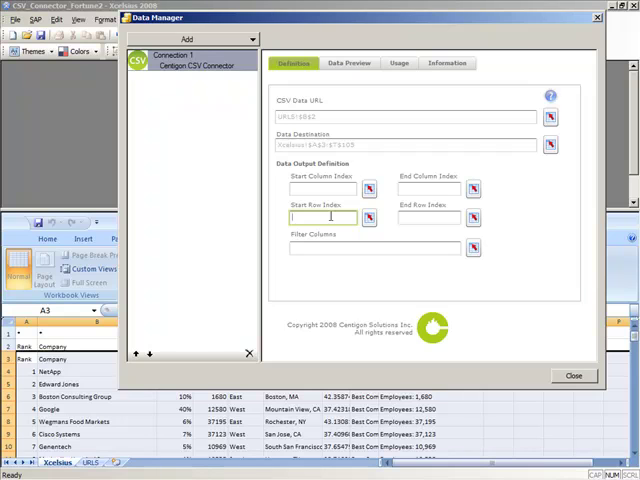
Set the connector's Start Row Index to 2 and End Column Index to 5
{"action": "type", "text": "2"}
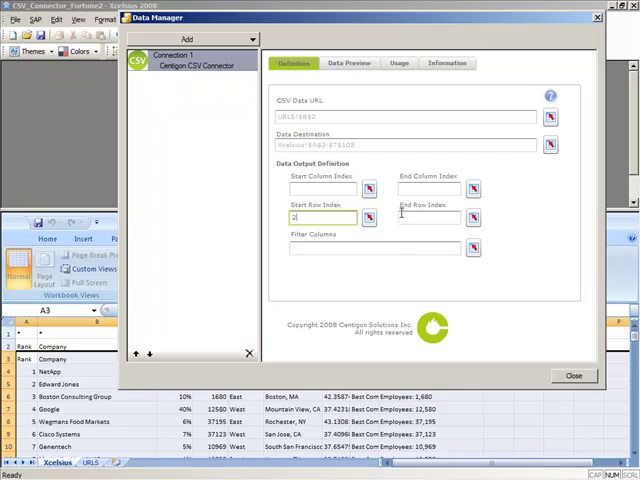
{"action": "left_click", "coordinate": [430, 188]}
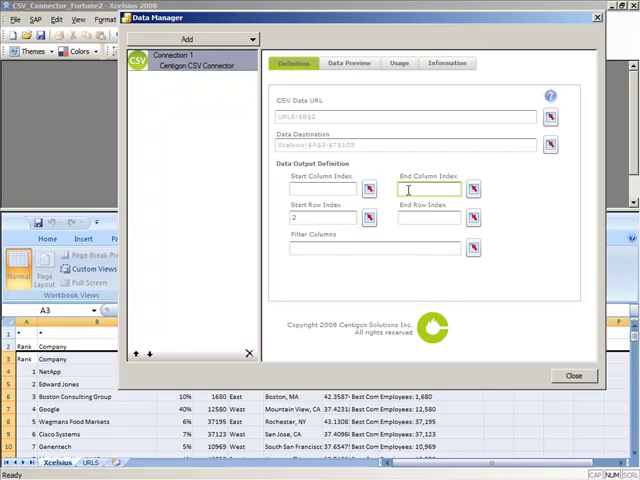
{"action": "type", "text": "5"}
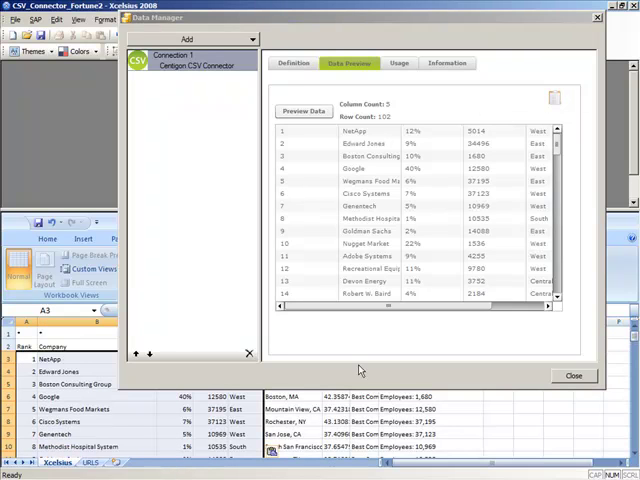
Bind the connector's Filter Columns to the sheet cells beside the Region Filter label
{"action": "left_click", "coordinate": [292, 64]}
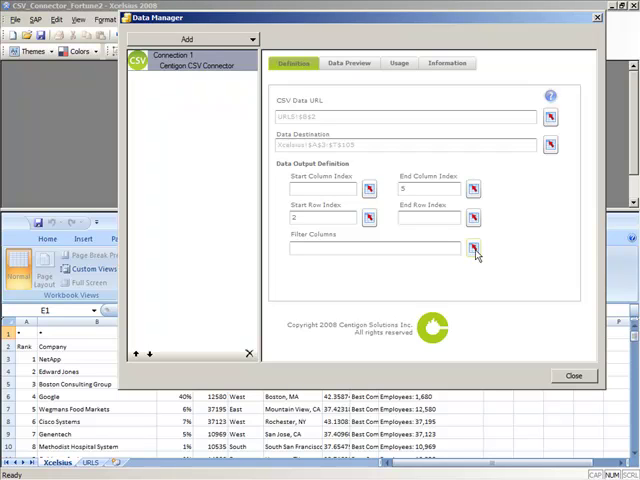
{"action": "left_click", "coordinate": [572, 376]}
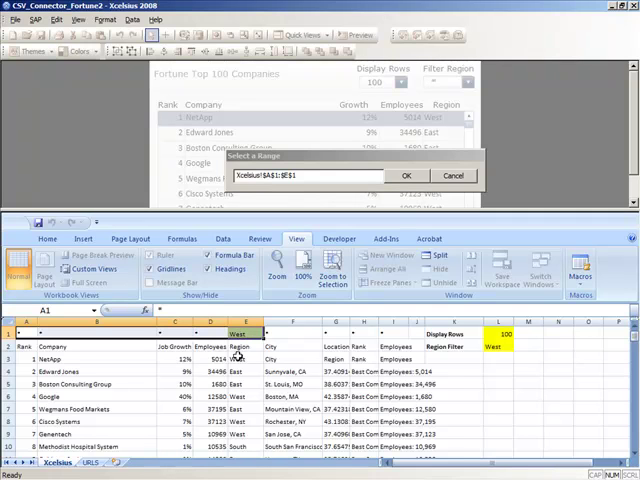
{"action": "mouse_move", "coordinate": [238, 356]}
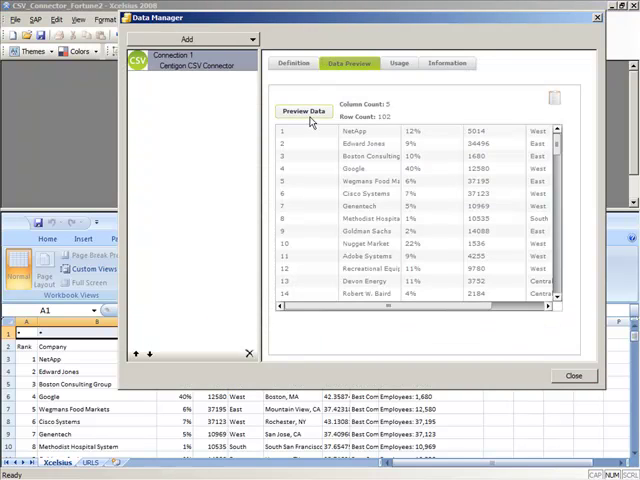
Refresh the preview to show only West-region companies, then view the Usage settings
{"action": "left_click", "coordinate": [304, 112]}
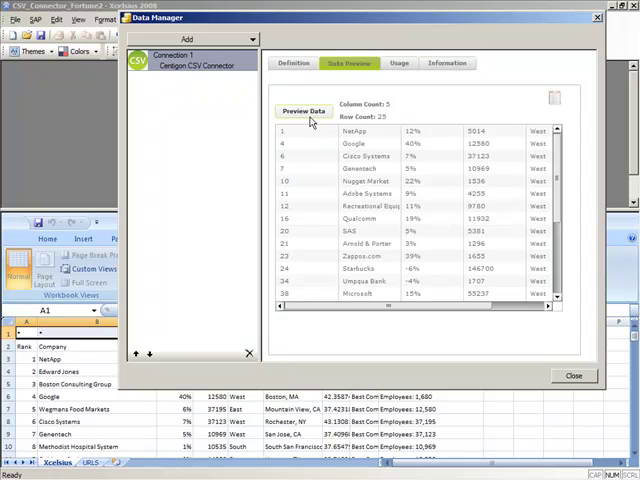
{"action": "left_click", "coordinate": [400, 64]}
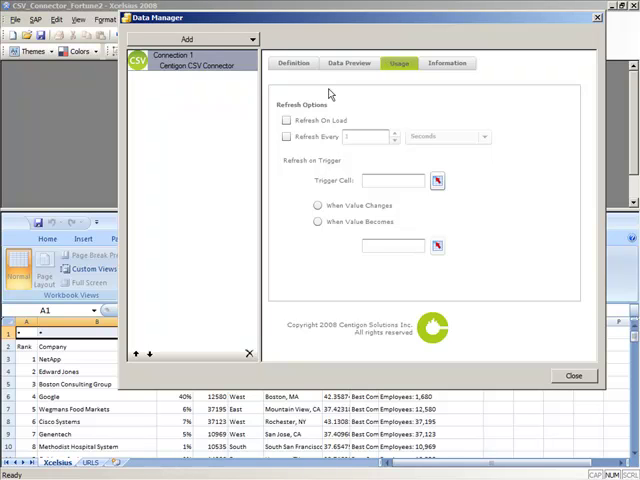
Enable Refresh On Load for the connector and close Data Manager
{"action": "left_click", "coordinate": [288, 120]}
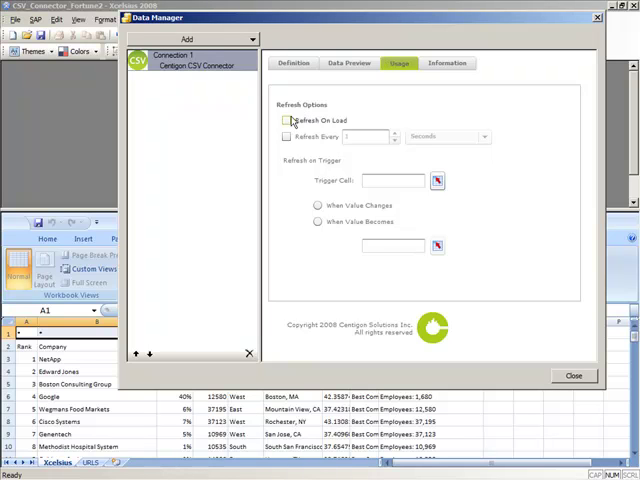
{"action": "left_click", "coordinate": [286, 136]}
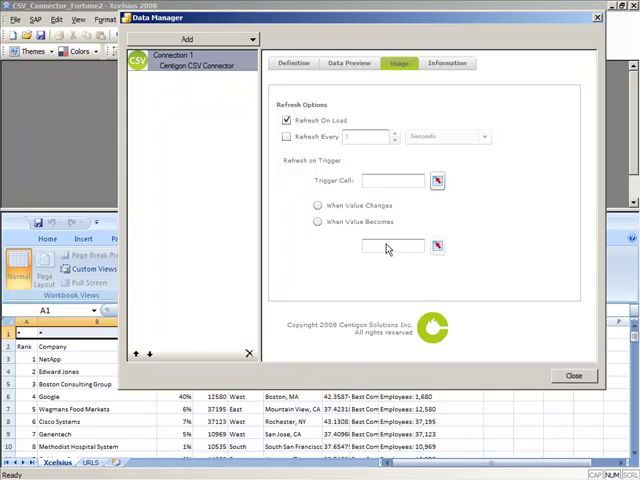
{"action": "left_click", "coordinate": [572, 376]}
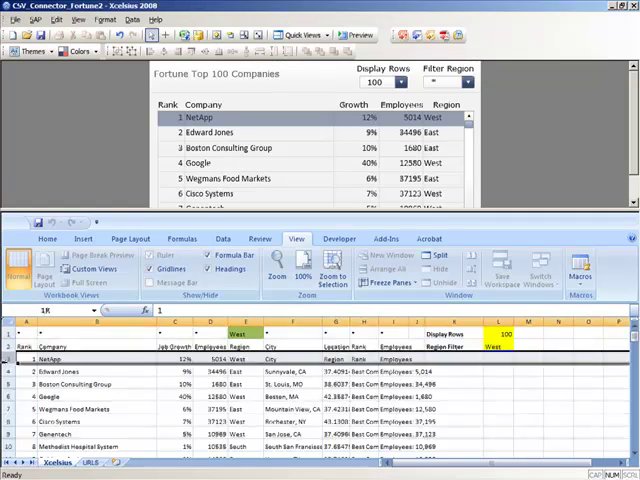
Clear the embedded company rows and run the dashboard in Preview mode
{"action": "scroll", "scroll_direction": "down", "scroll_amount": 3}
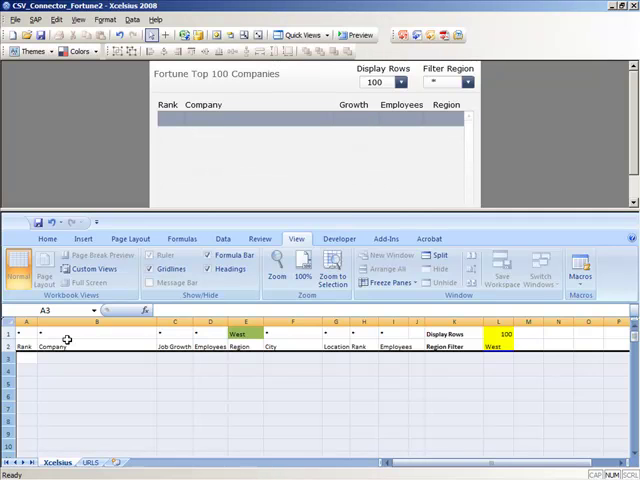
{"action": "left_click", "coordinate": [358, 36]}
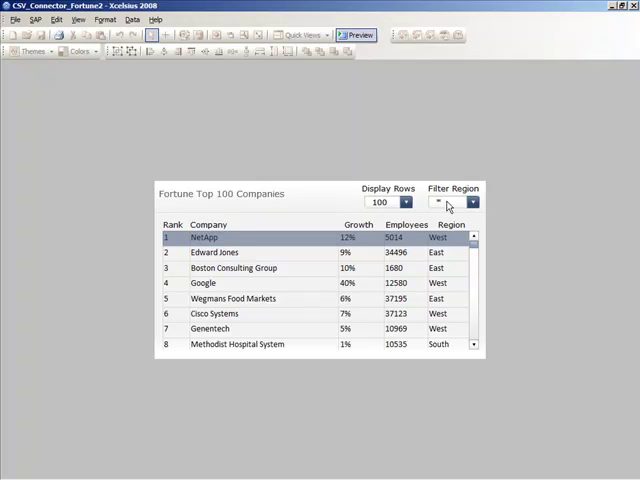
Filter the previewed company table to North region, then to South region companies
{"action": "left_click", "coordinate": [472, 202]}
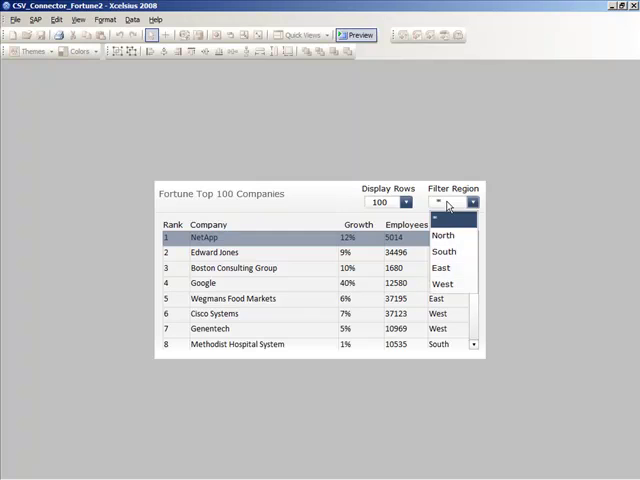
{"action": "left_click", "coordinate": [444, 236]}
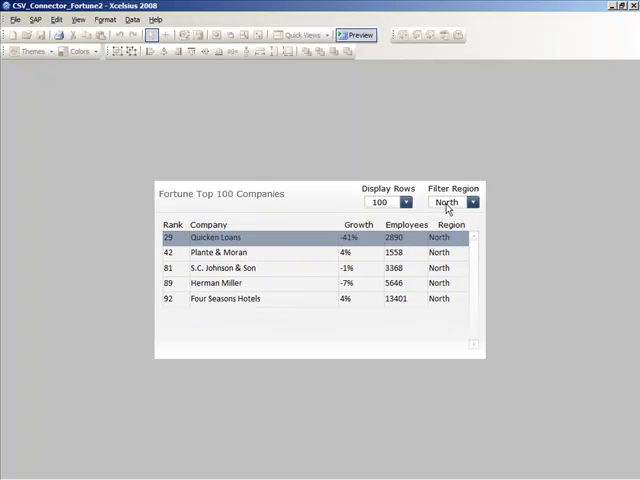
{"action": "left_click", "coordinate": [472, 202]}
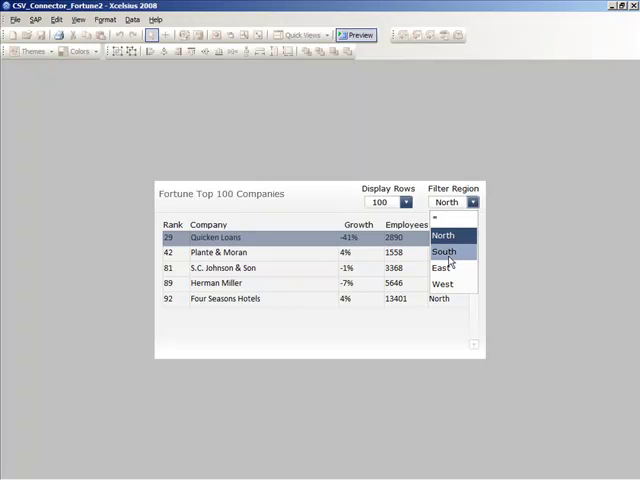
{"action": "left_click", "coordinate": [444, 252]}
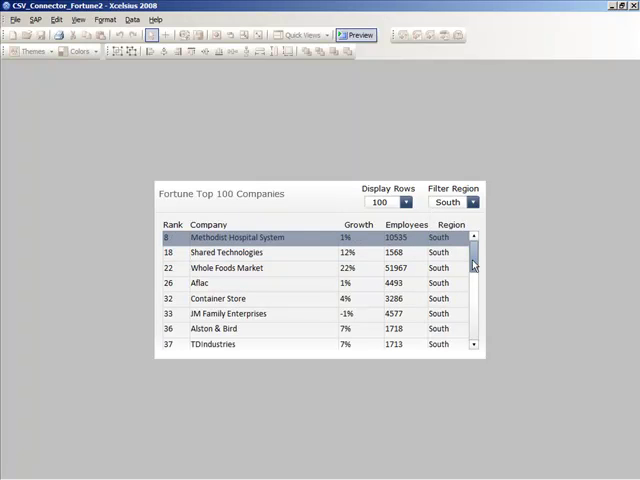